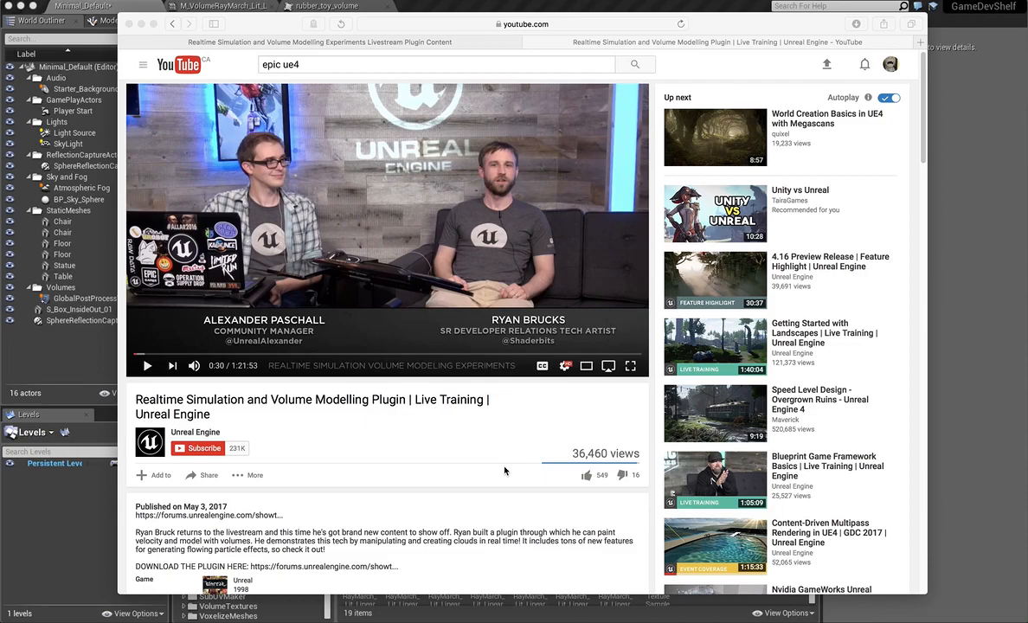
{"action": "mouse_move", "coordinate": [509, 467]}
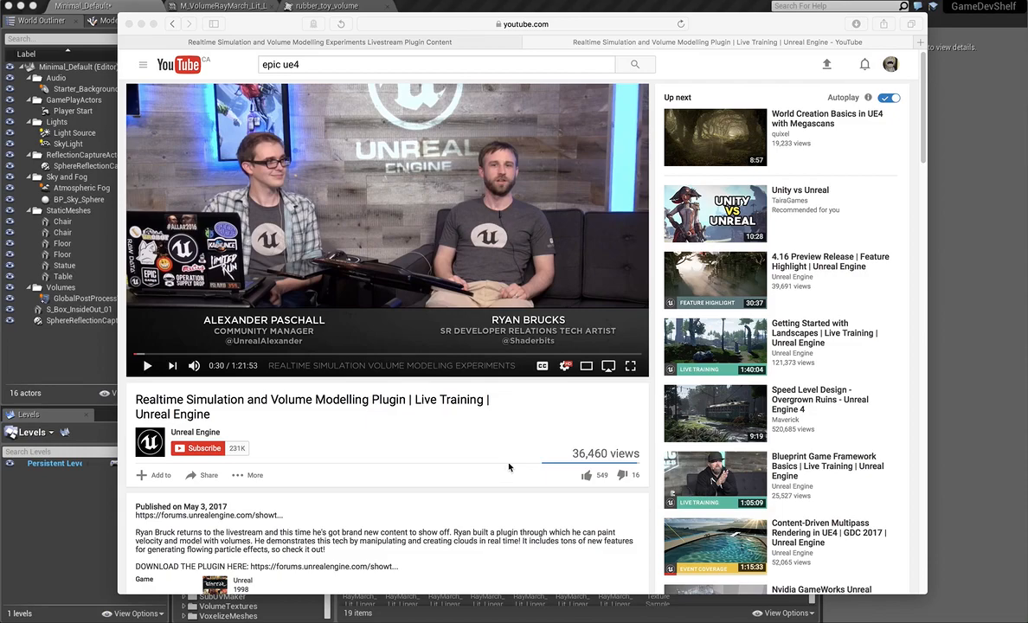
{"action": "mouse_move", "coordinate": [395, 35]}
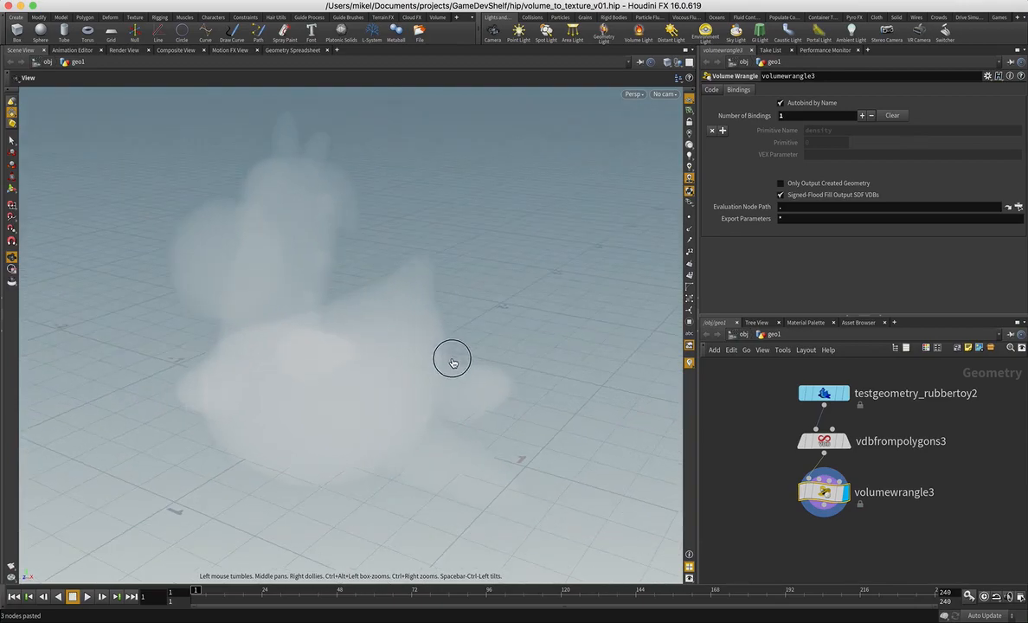
Drag in the Houdini viewport to inspect the rubber toy fog volume
{"action": "left_click_drag", "start_coordinate": [453, 359], "coordinate": [476, 361]}
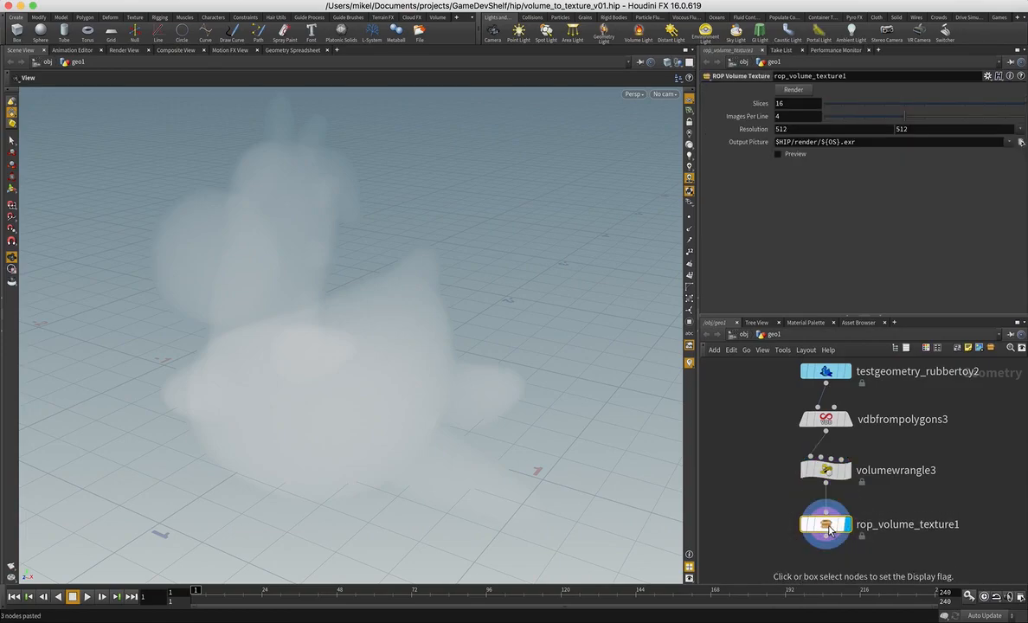
{"action": "mouse_move", "coordinate": [826, 524]}
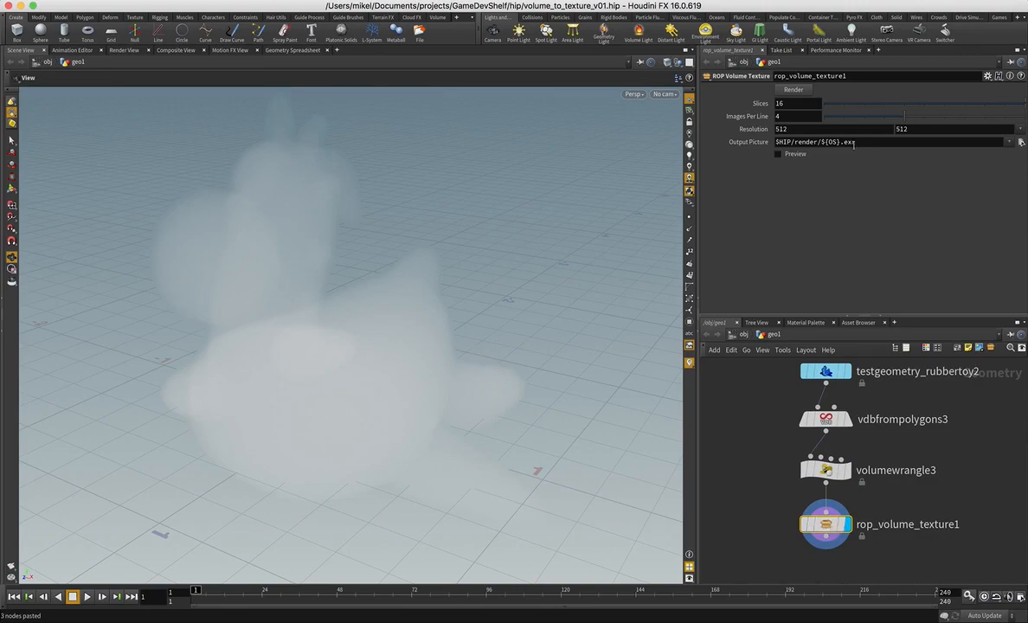
Enable Preview, set 64 slices and 8 images per line, and edit the resolution
{"action": "left_click", "coordinate": [777, 154]}
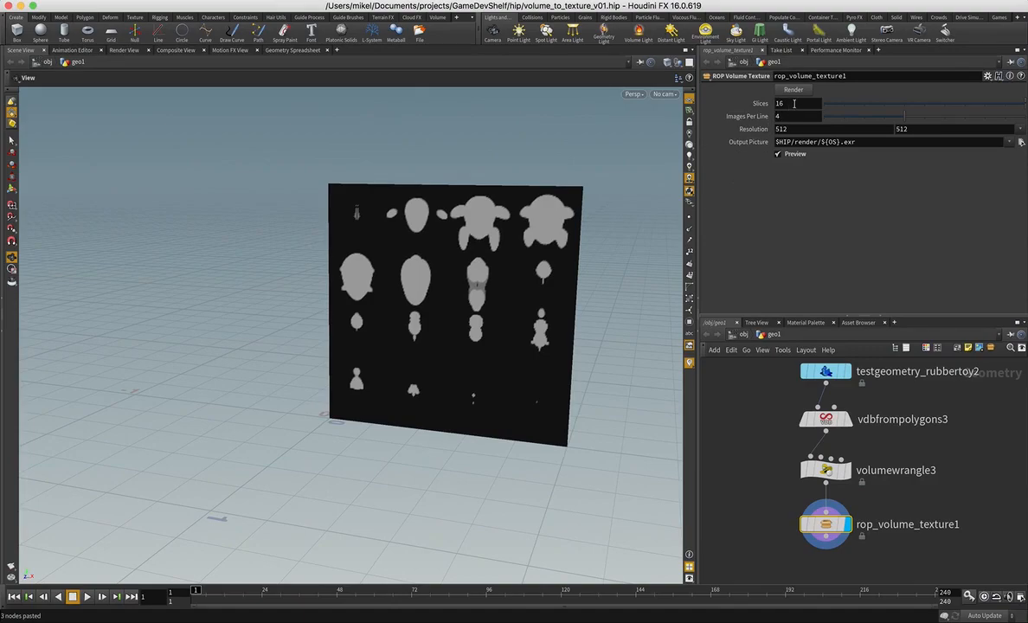
{"action": "left_click", "coordinate": [779, 103]}
{"action": "type", "text": "64"}
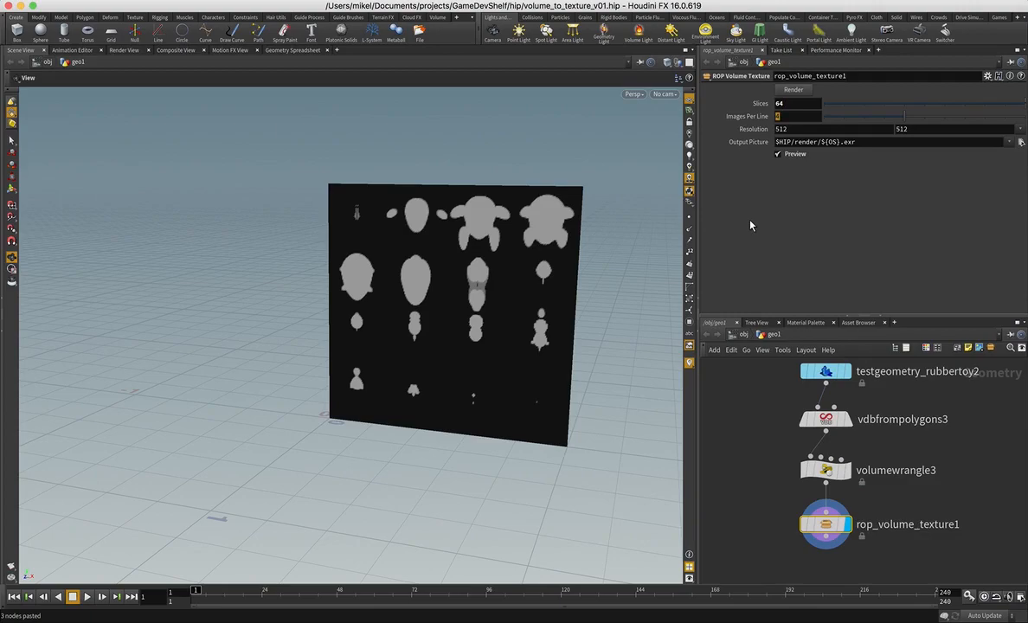
{"action": "type", "text": "8"}
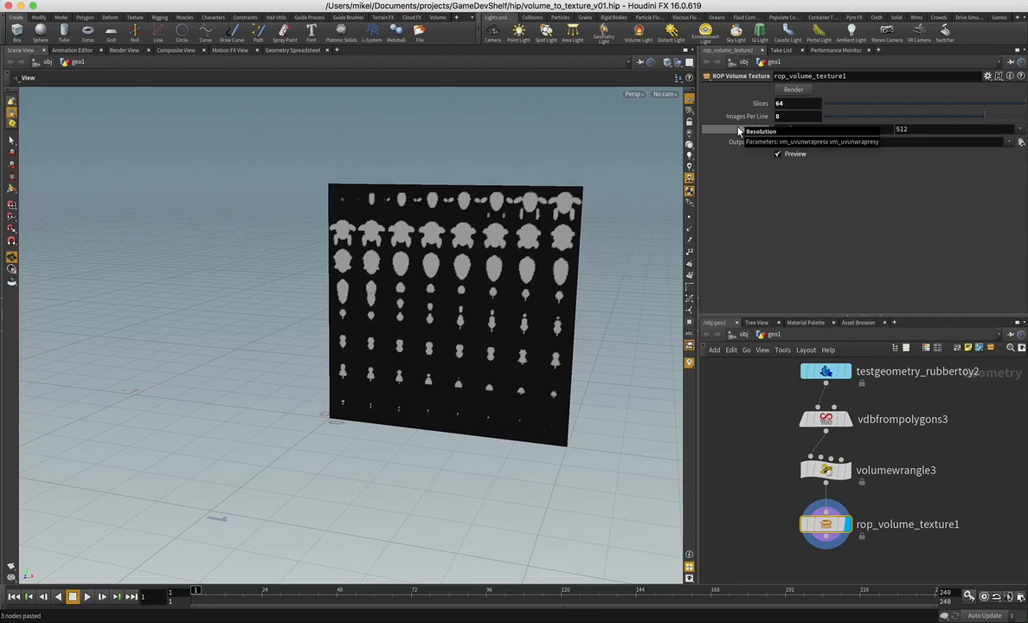
{"action": "type", "text": "102"}
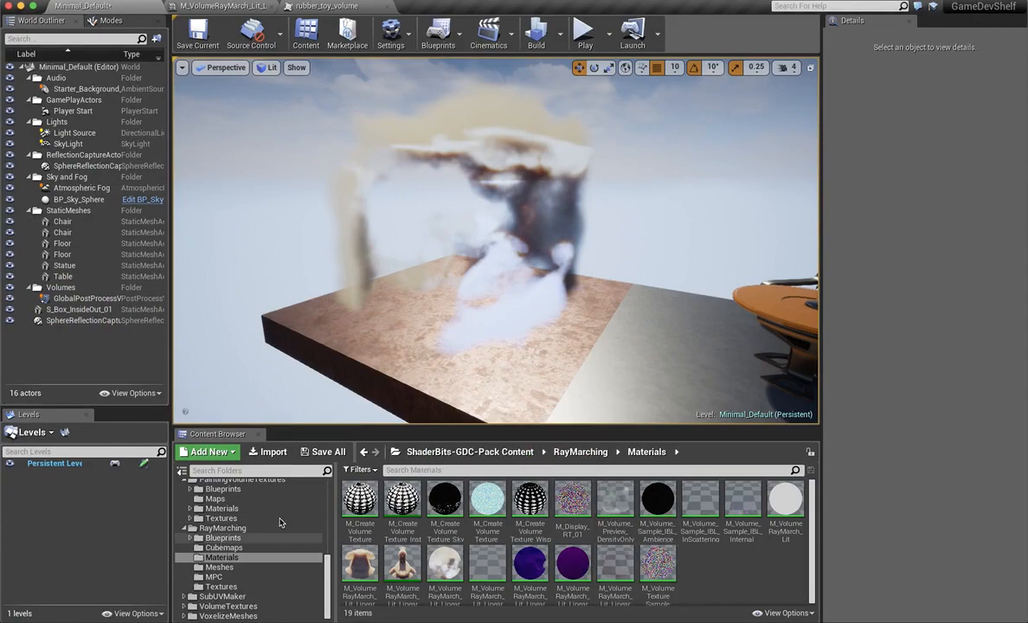
{"action": "mouse_move", "coordinate": [254, 543]}
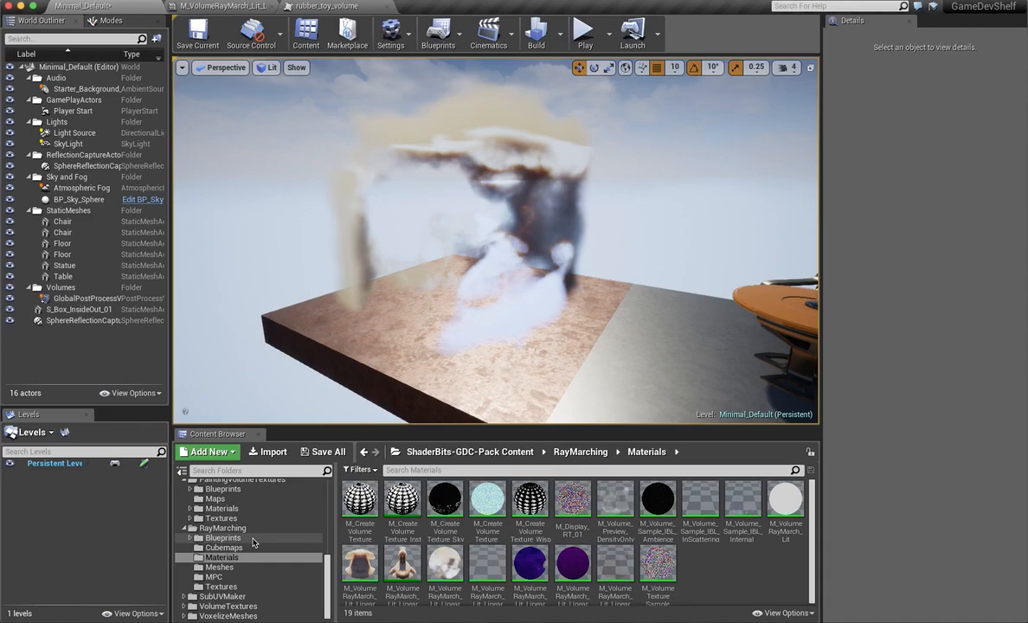
{"action": "mouse_move", "coordinate": [222, 528]}
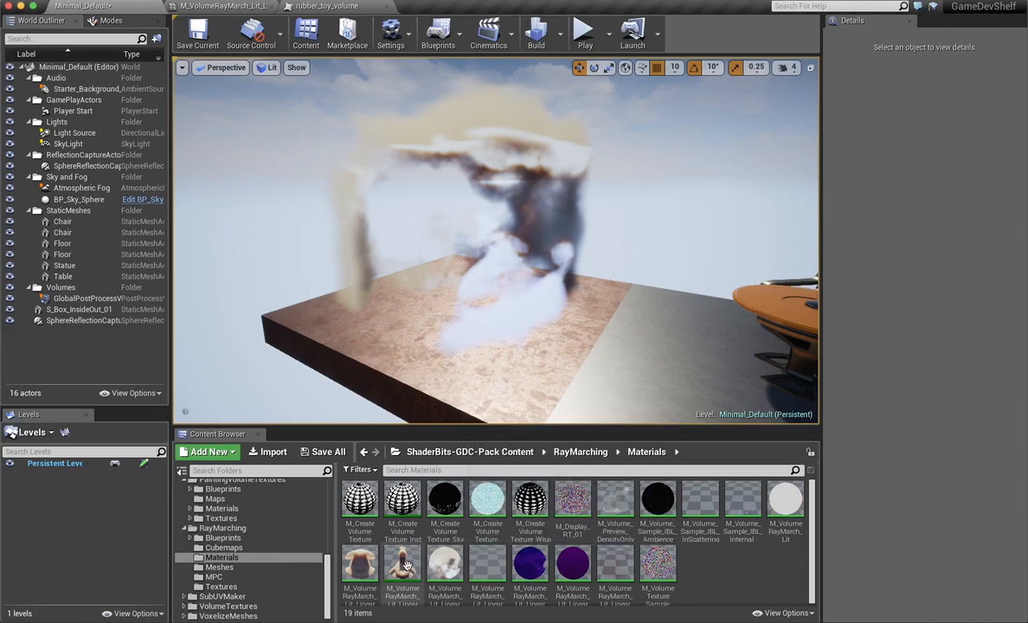
{"action": "mouse_move", "coordinate": [401, 563]}
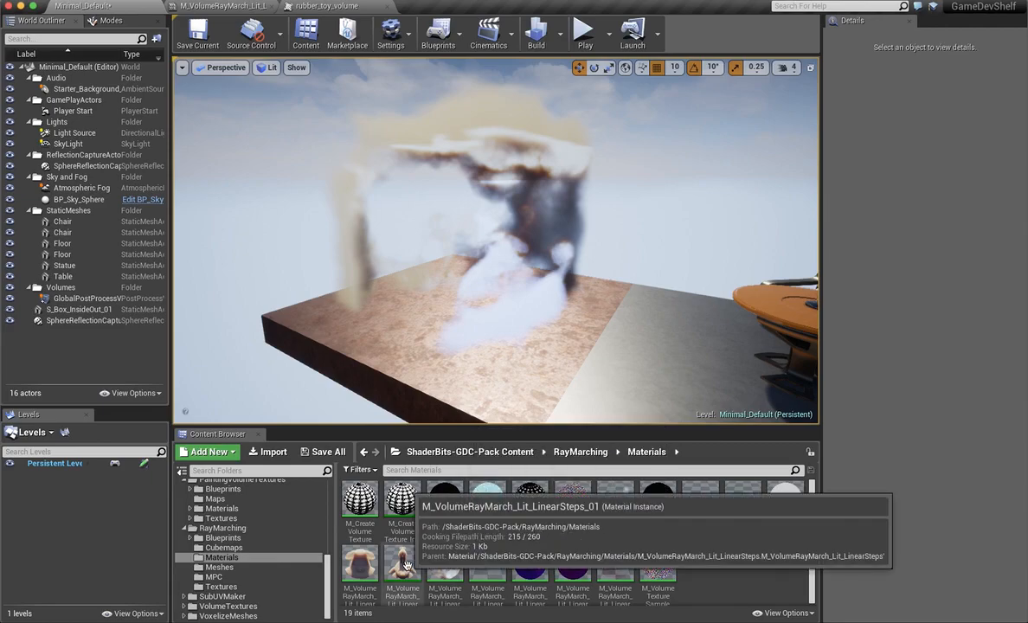
Bring up the rubber_toy_volume texture tab showing the 8×8 slice atlas
{"action": "left_click", "coordinate": [327, 6]}
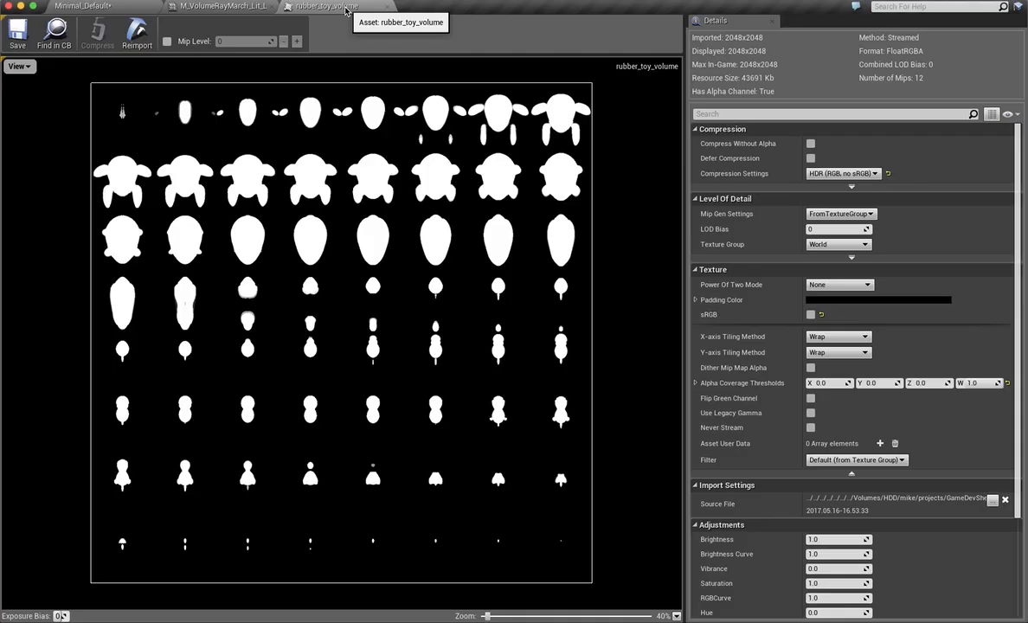
{"action": "mouse_move", "coordinate": [441, 413]}
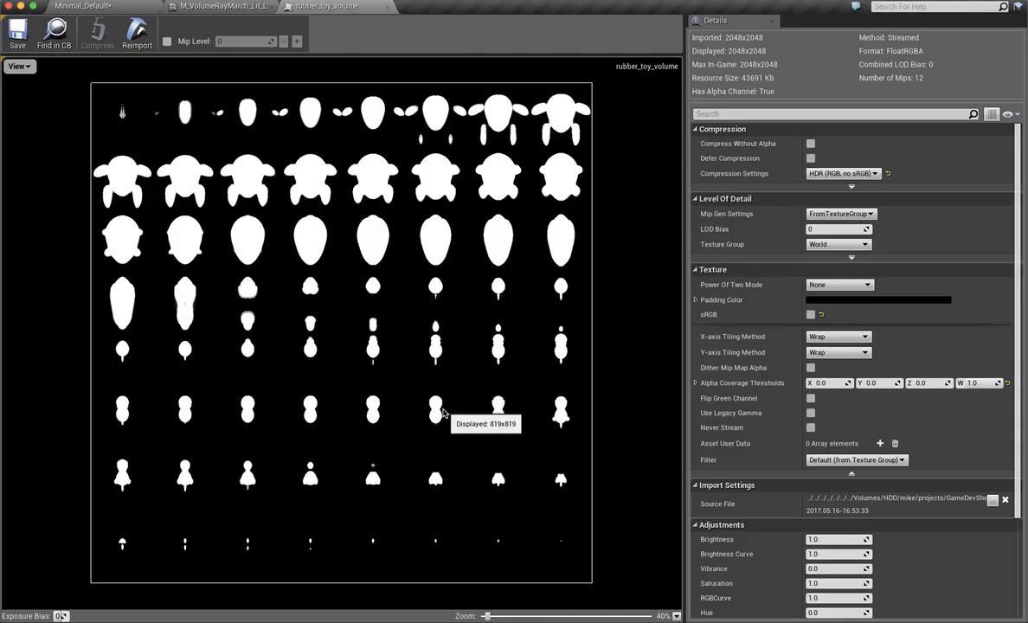
{"action": "mouse_move", "coordinate": [213, 316]}
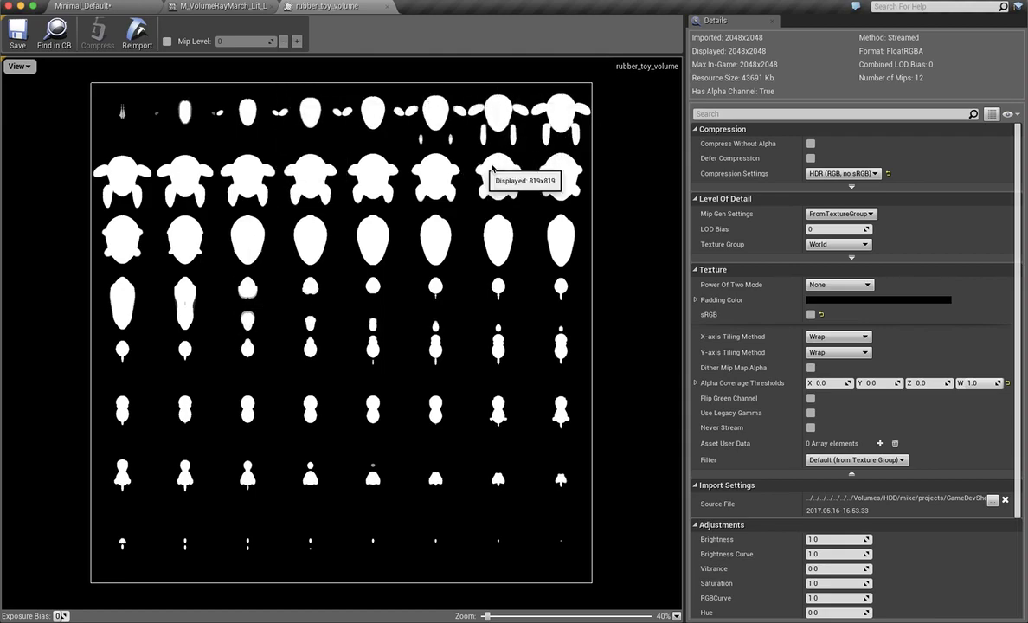
{"action": "mouse_move", "coordinate": [251, 83]}
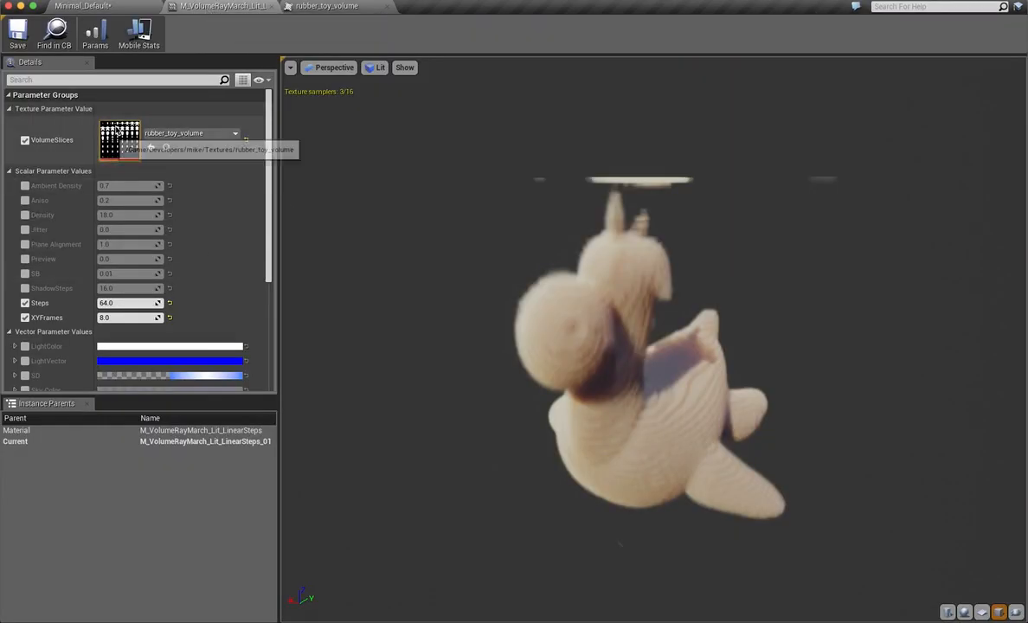
{"action": "mouse_move", "coordinate": [939, 449]}
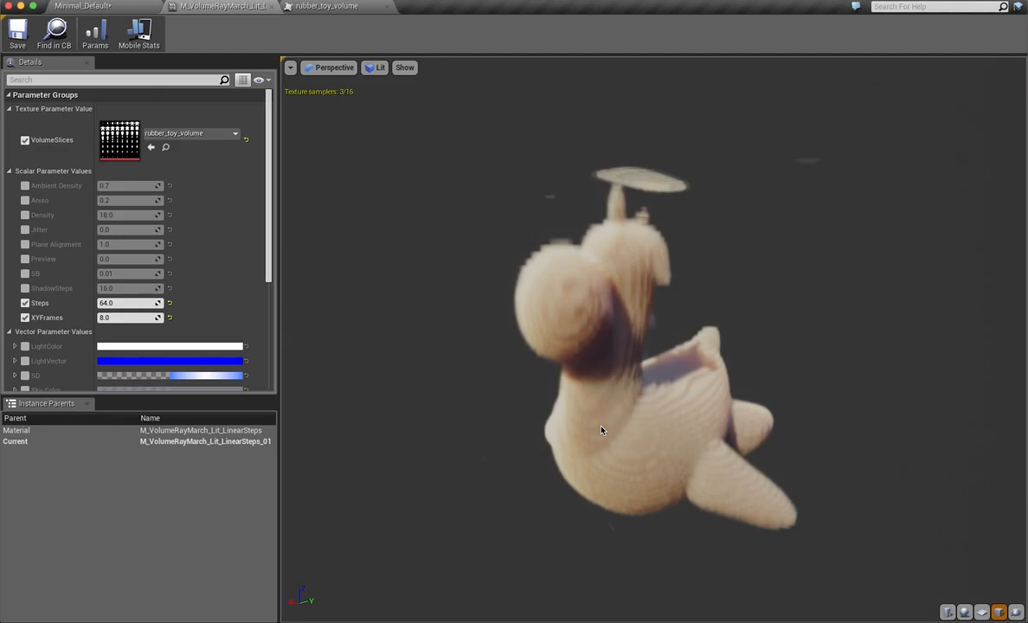
Return to the level and select S_Box_InsideOut_01 to view its ray-march material
{"action": "left_click", "coordinate": [82, 6]}
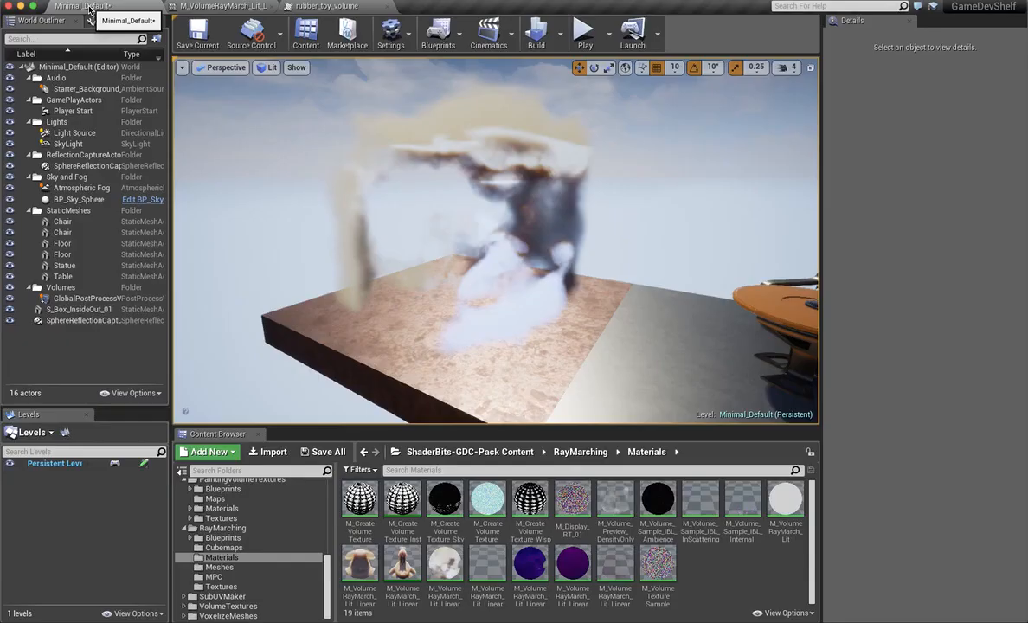
{"action": "left_click", "coordinate": [79, 309]}
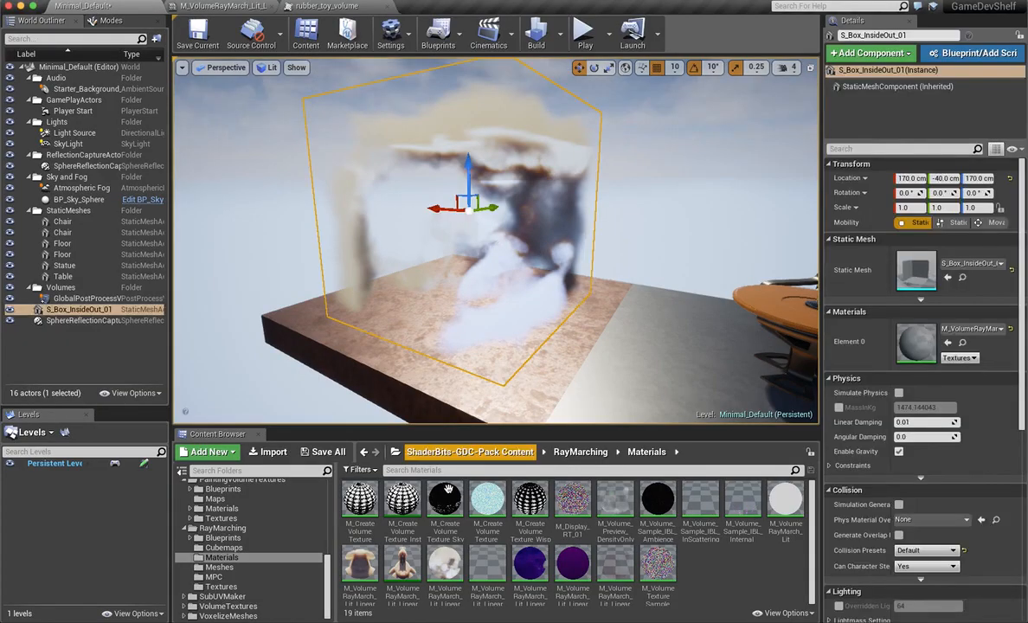